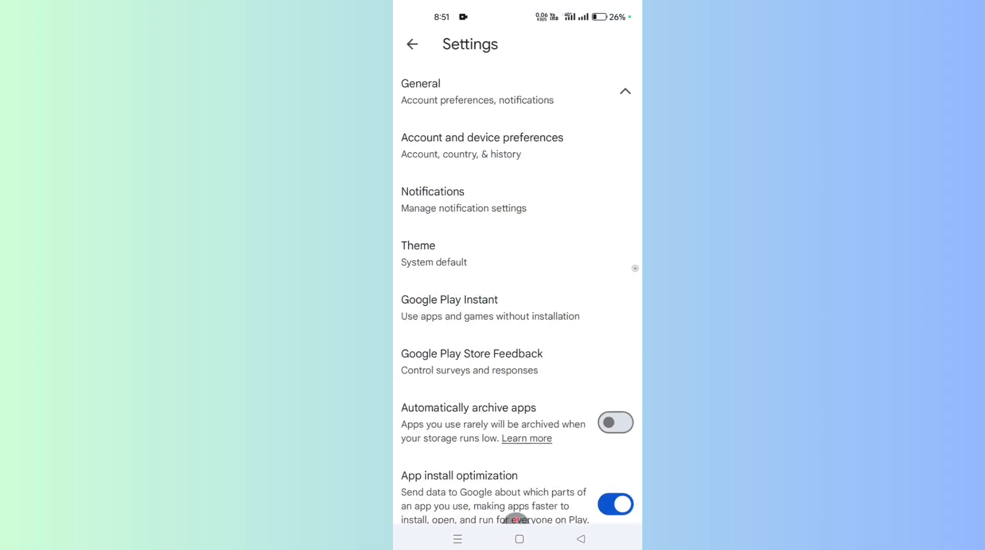
Step: Return from Play Store Settings to the Apps home page
click(412, 44)
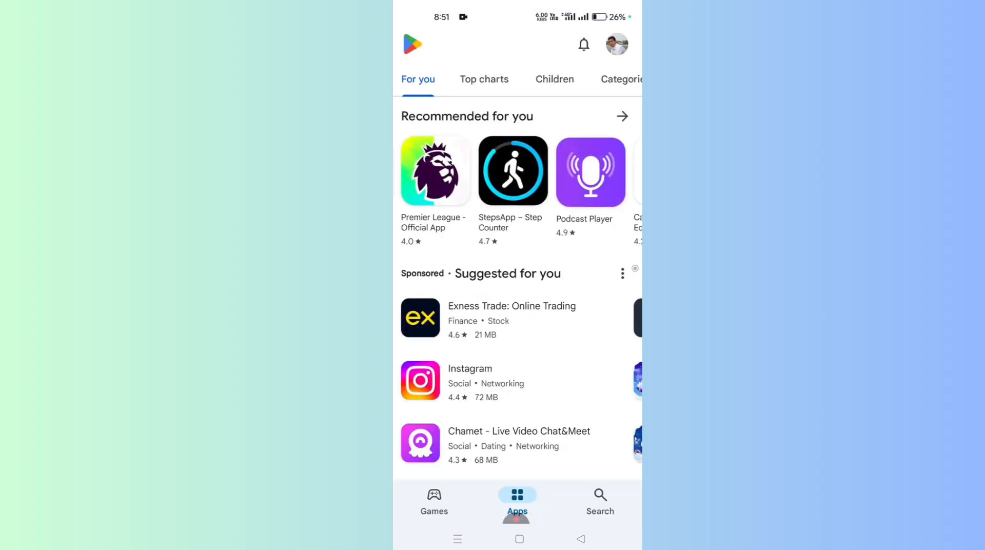
click(617, 44)
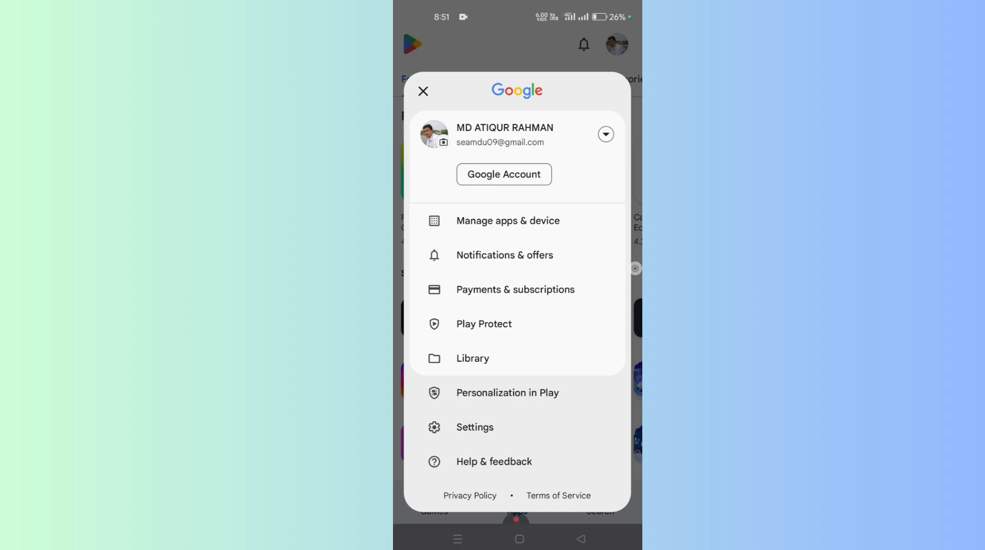
click(502, 174)
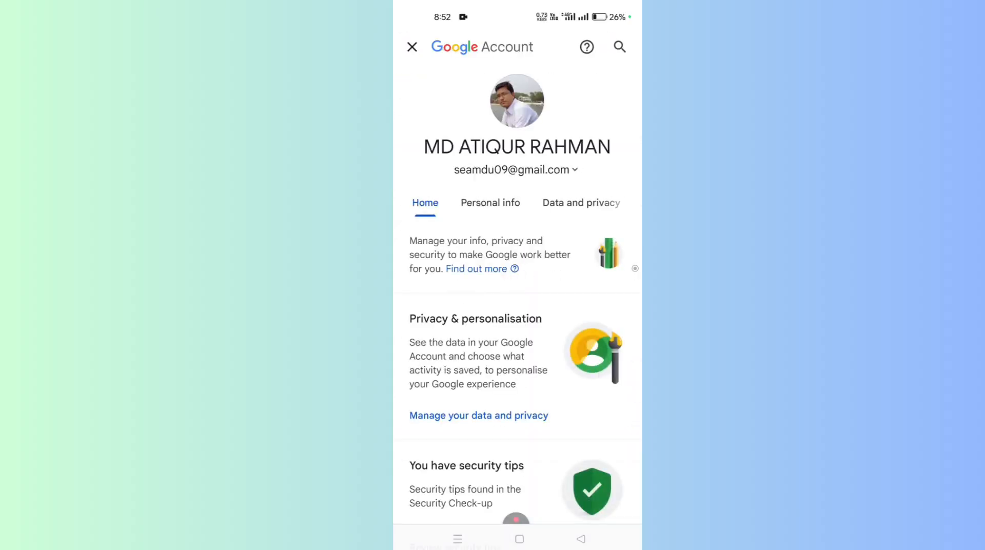
click(581, 202)
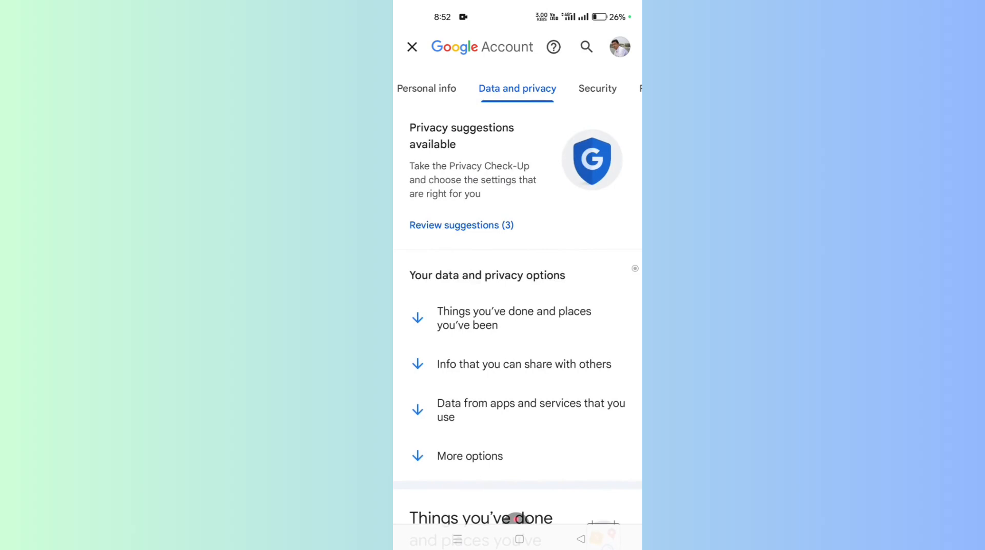
scroll(down, 3)
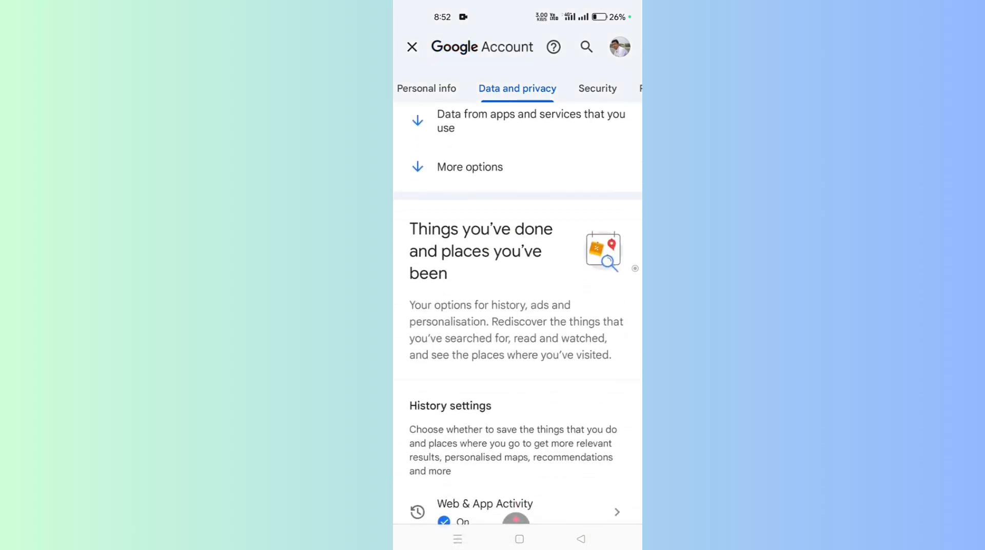
scroll(down, 3)
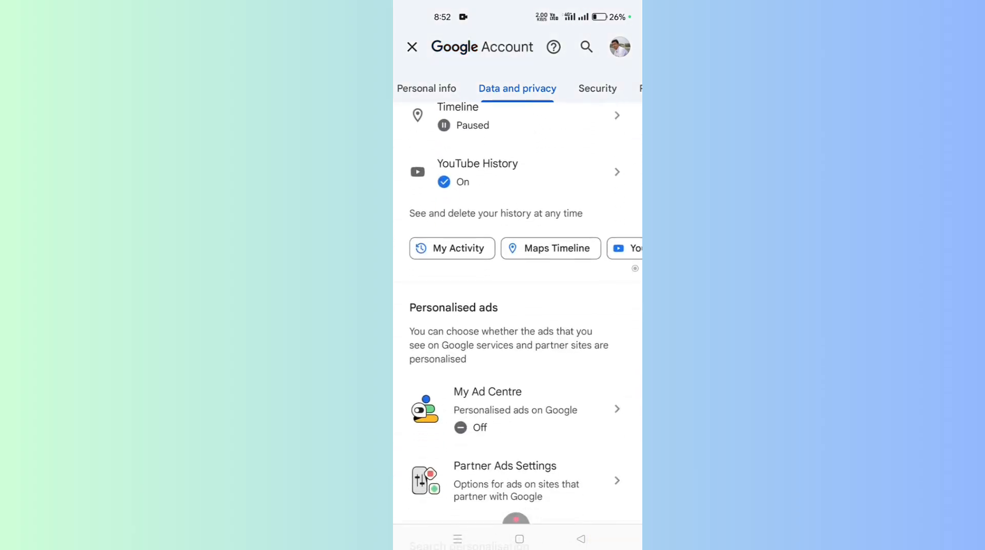
scroll(down, 3)
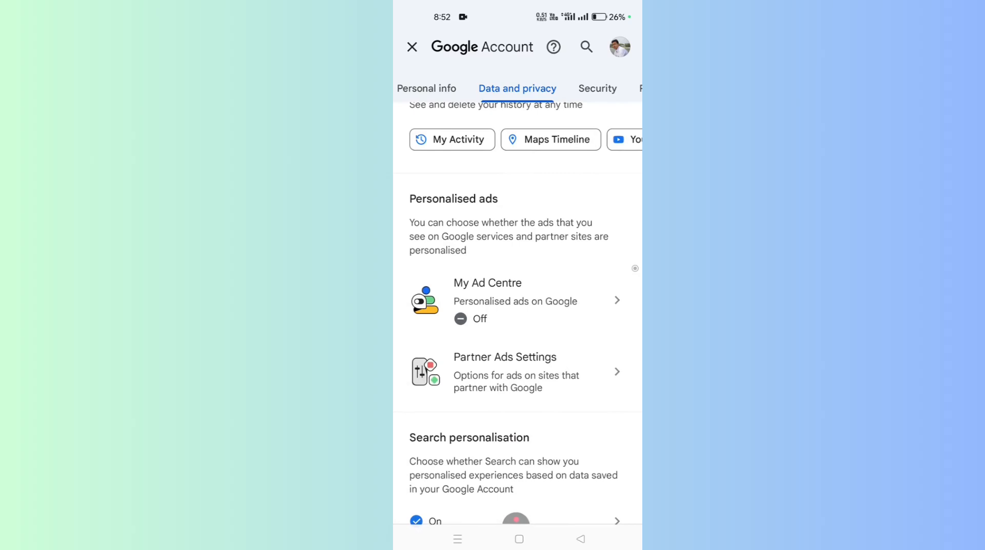
click(486, 283)
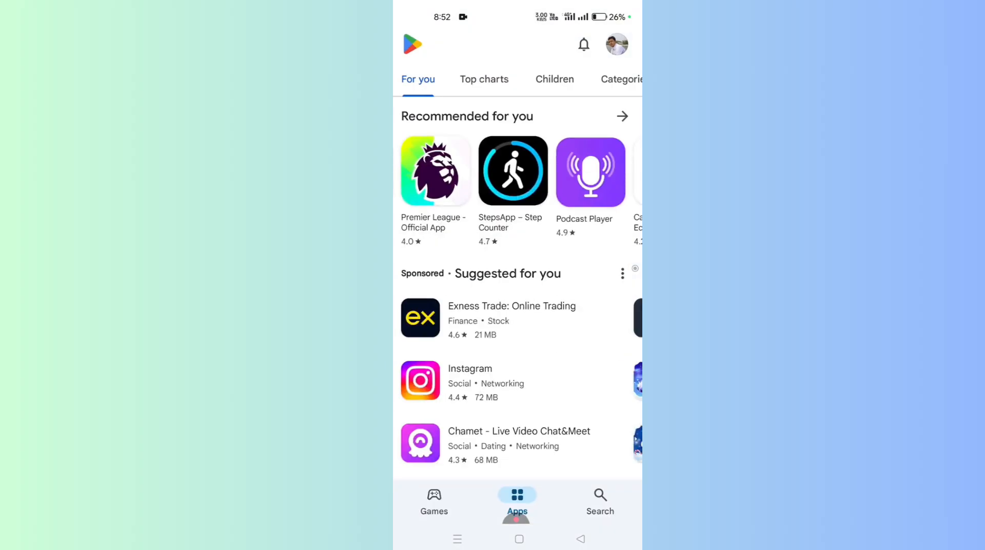
Step: In Play Protect settings, switch off Improve harmful app detection
click(615, 44)
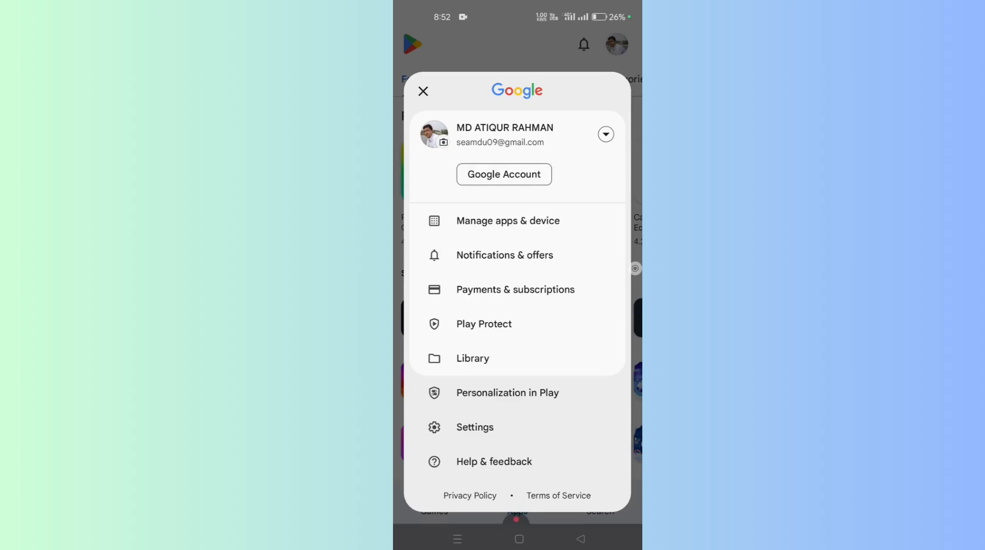
click(483, 324)
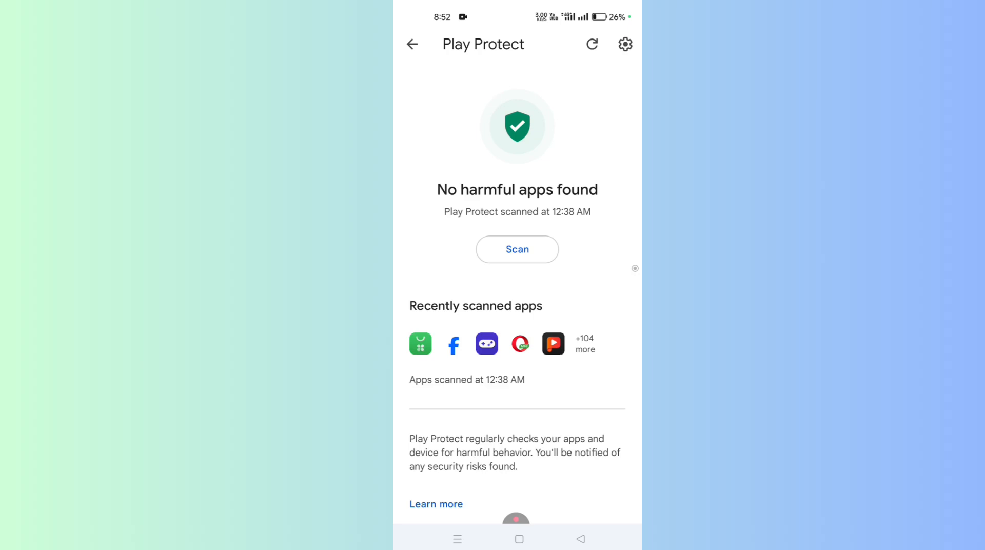
click(625, 45)
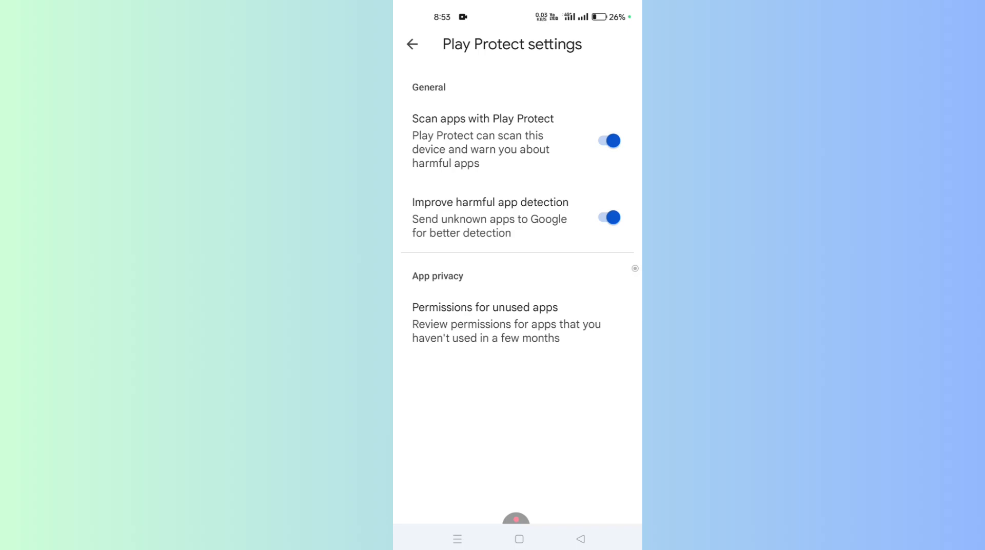
click(606, 217)
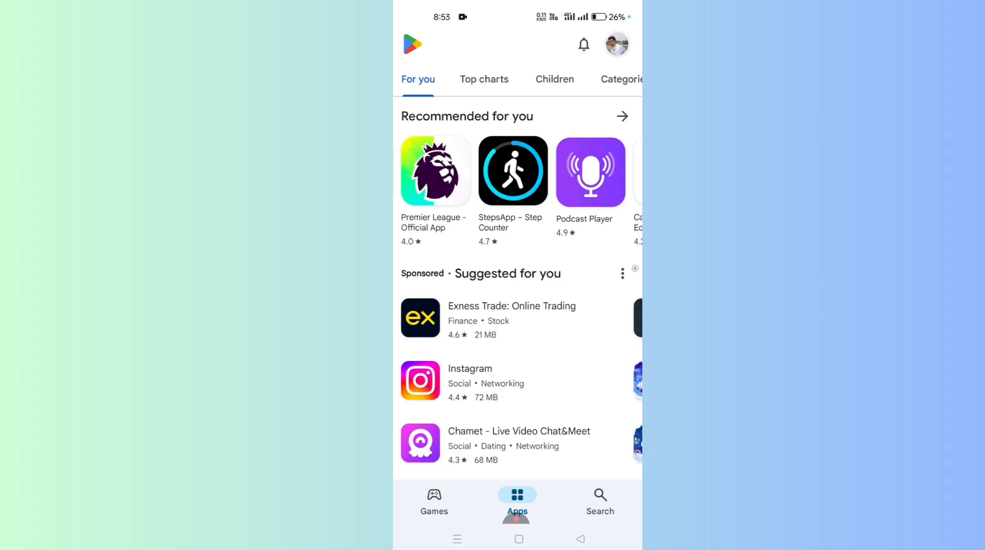
Step: Under Settings > General, switch off App install optimization
click(616, 44)
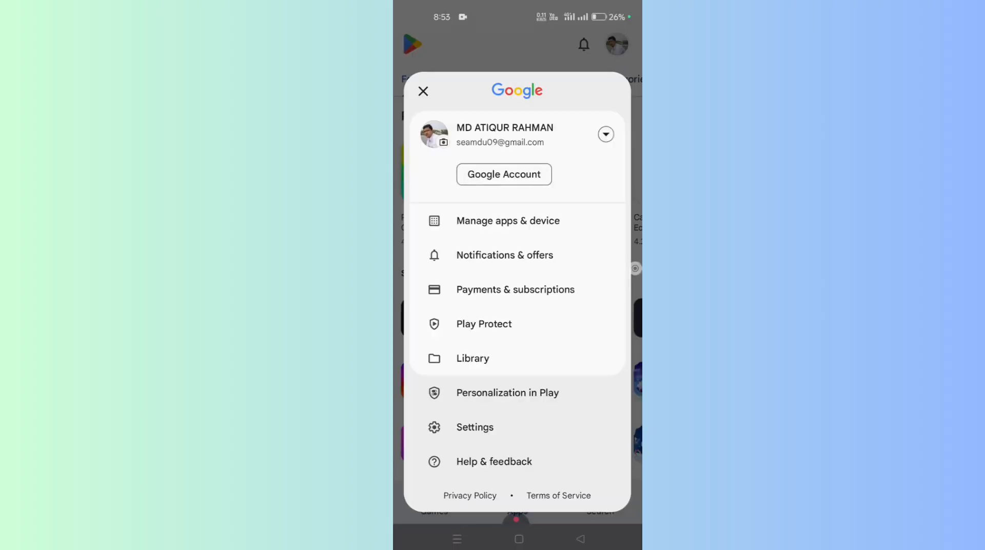
click(475, 426)
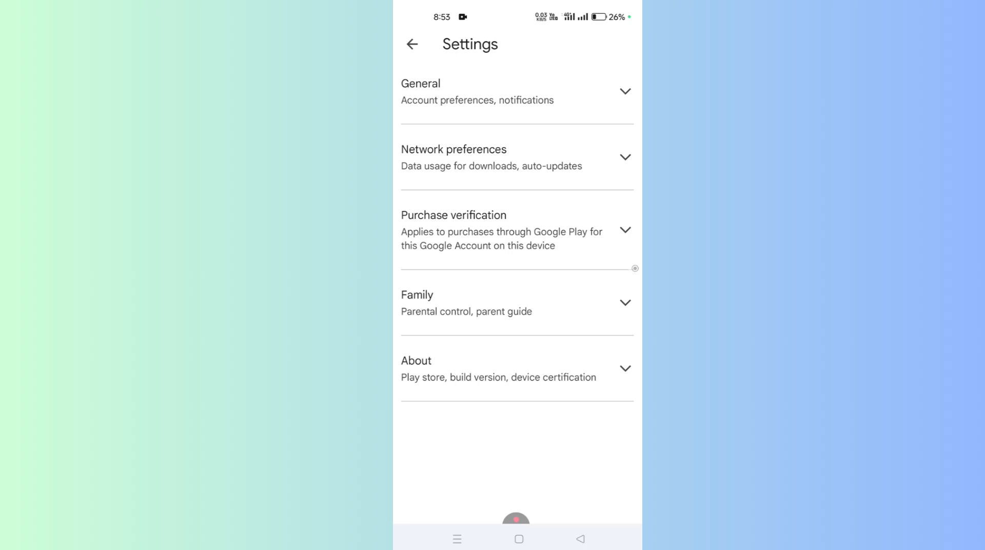
click(516, 91)
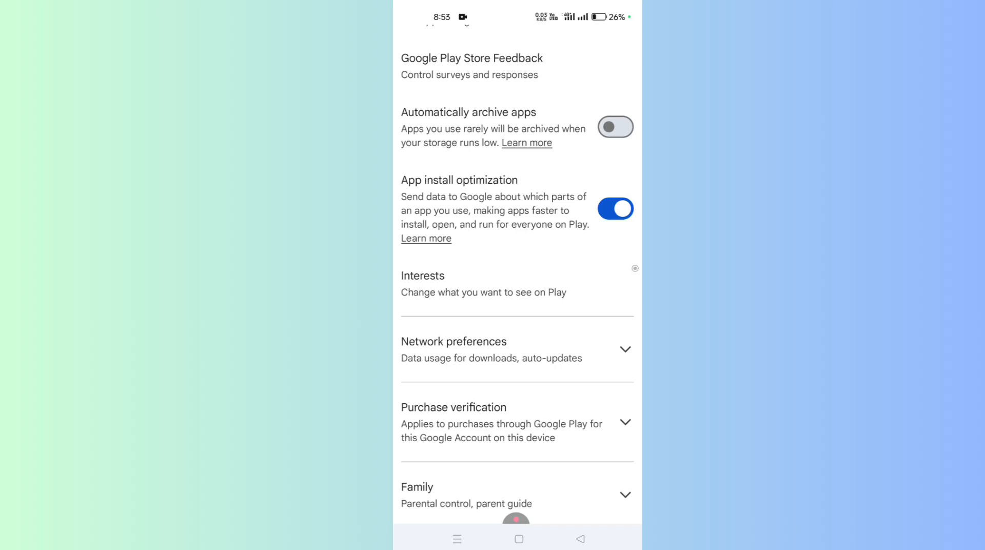
click(615, 209)
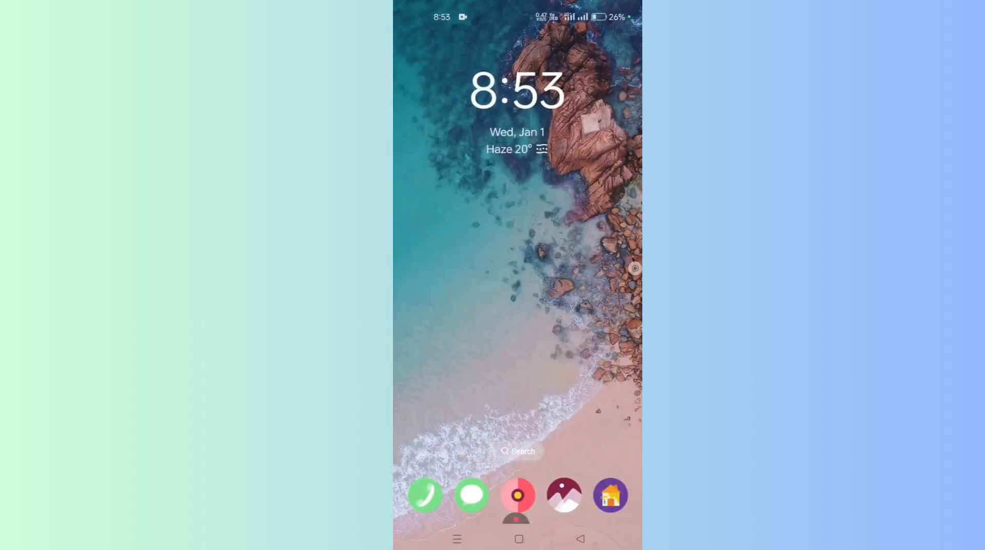
Step: From quick settings, reach Security & privacy and scroll to the Privacy page
drag(517, 12, 516, 251)
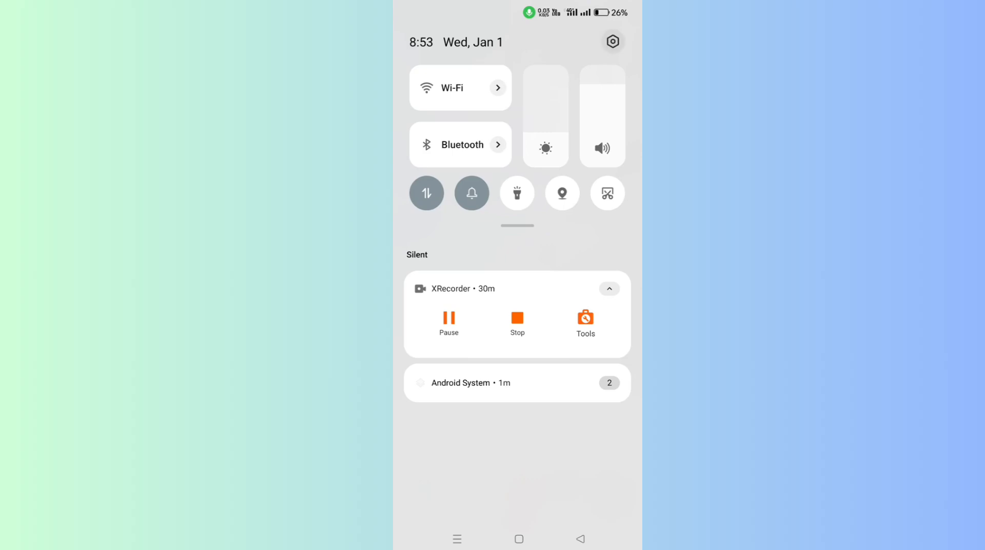
click(613, 41)
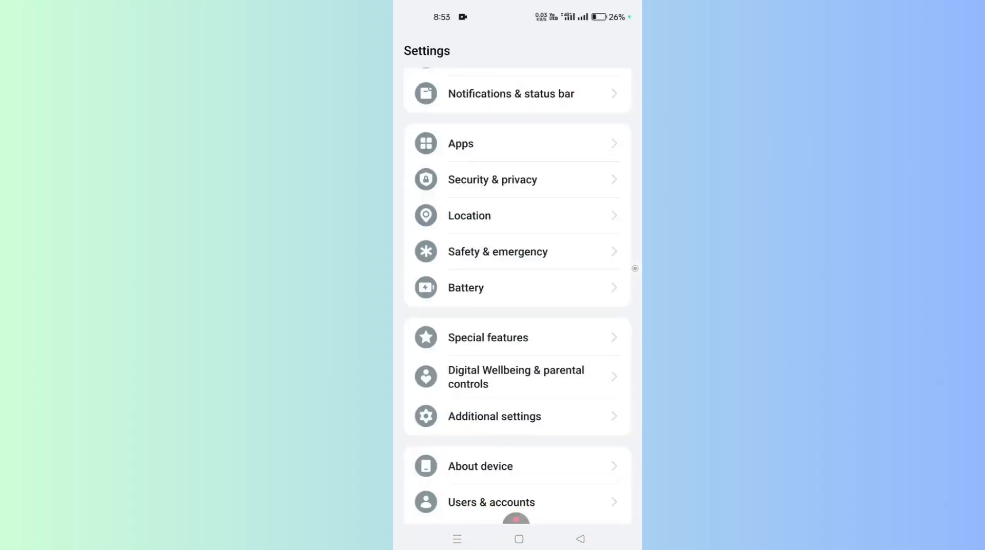
click(492, 180)
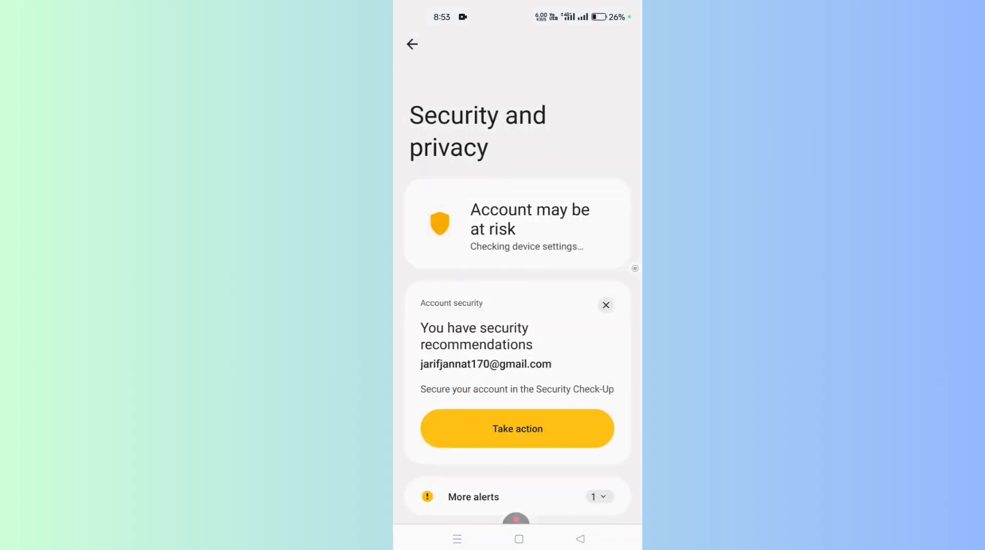
scroll(down, 3)
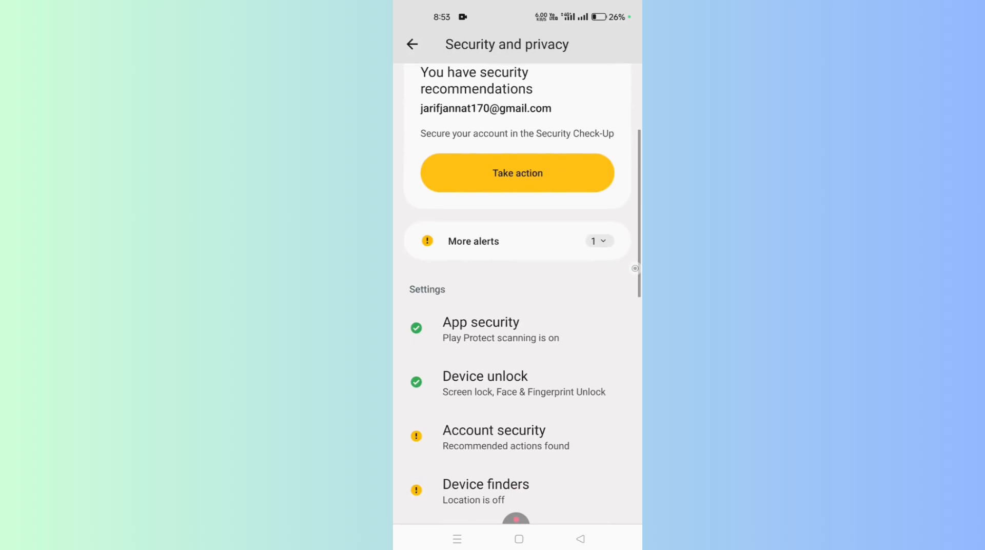
scroll(down, 3)
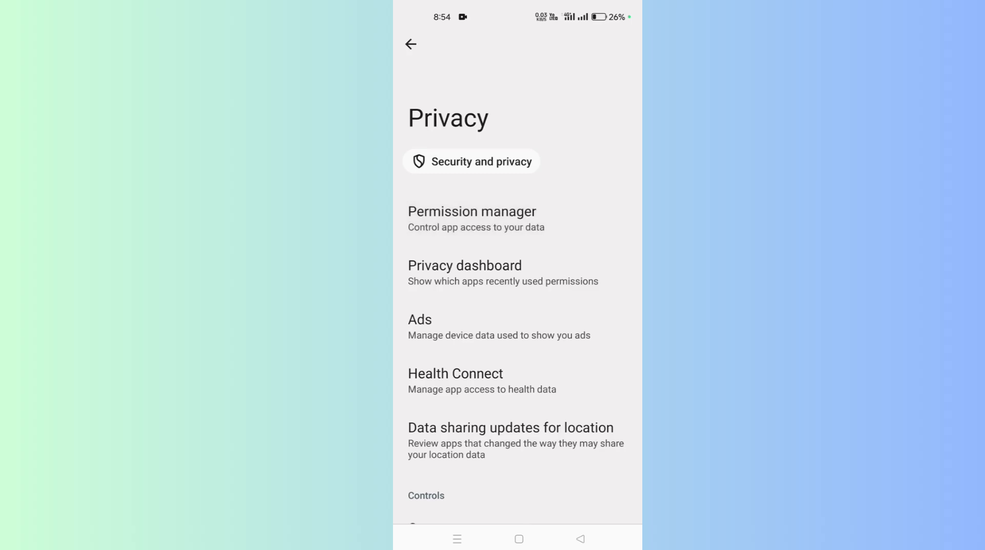
Step: Via Permission manager > Location, set Google Play Store to Don't allow and return
click(472, 218)
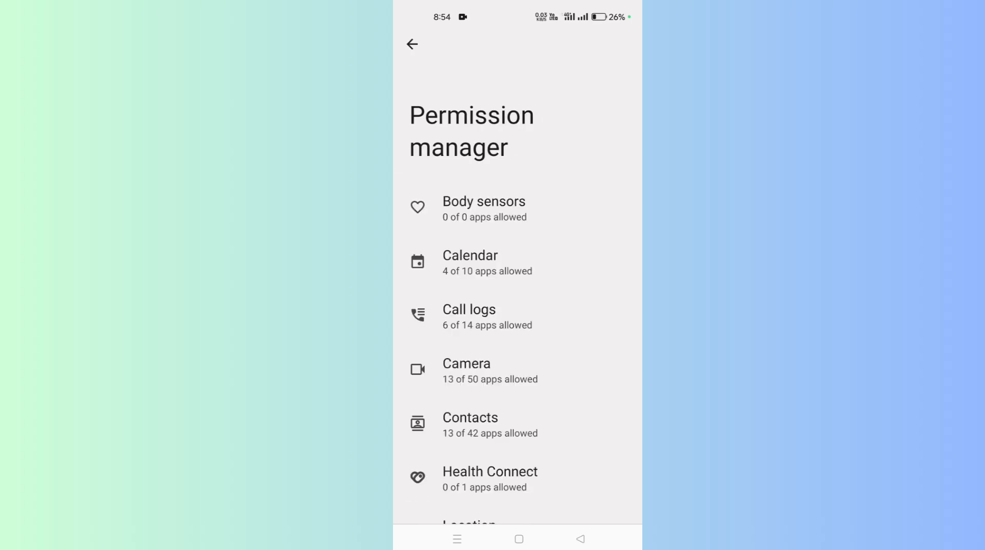
scroll(down, 3)
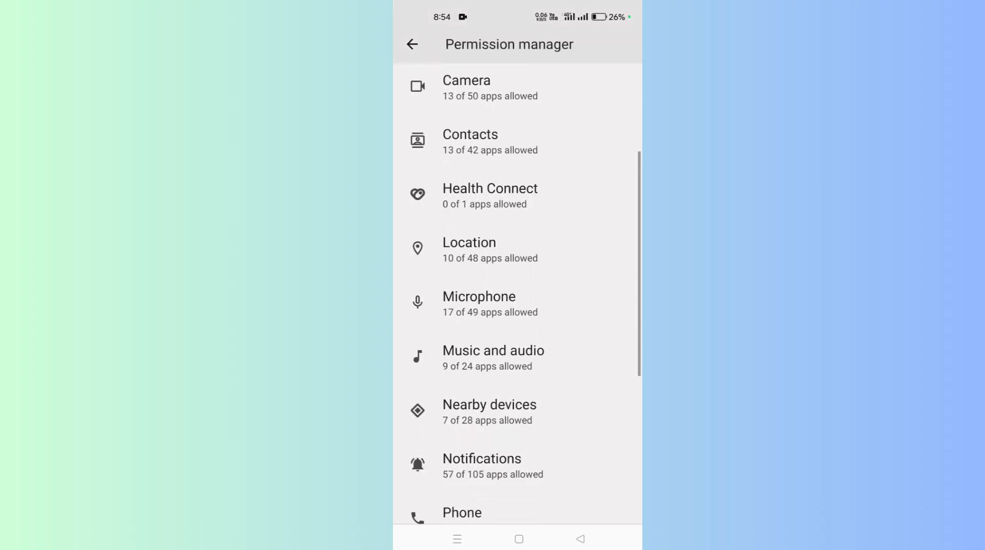
click(469, 249)
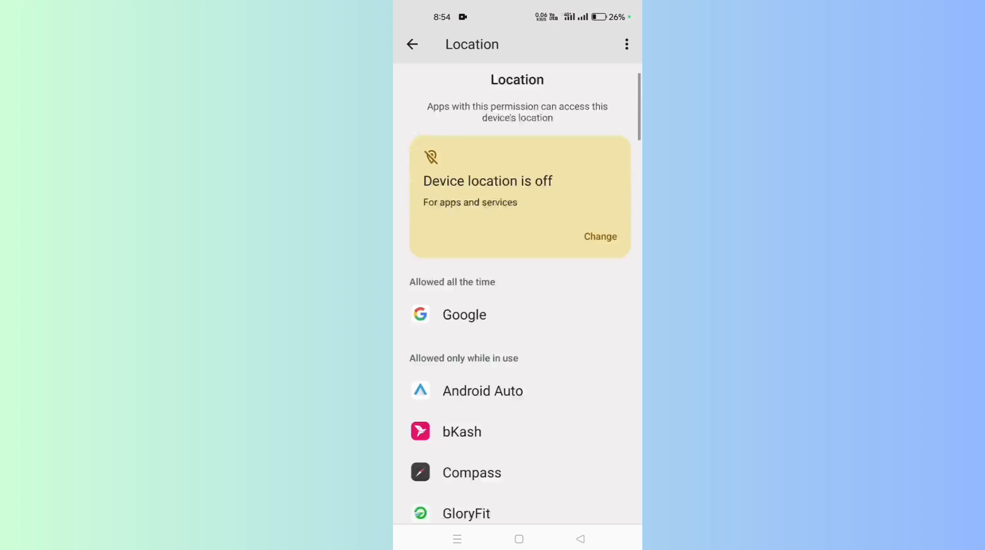
scroll(down, 3)
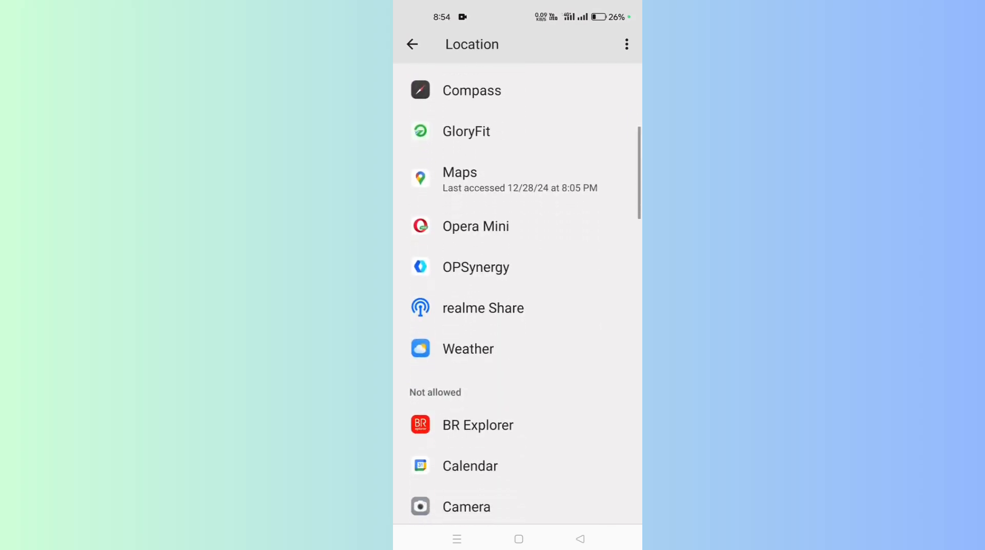
scroll(down, 3)
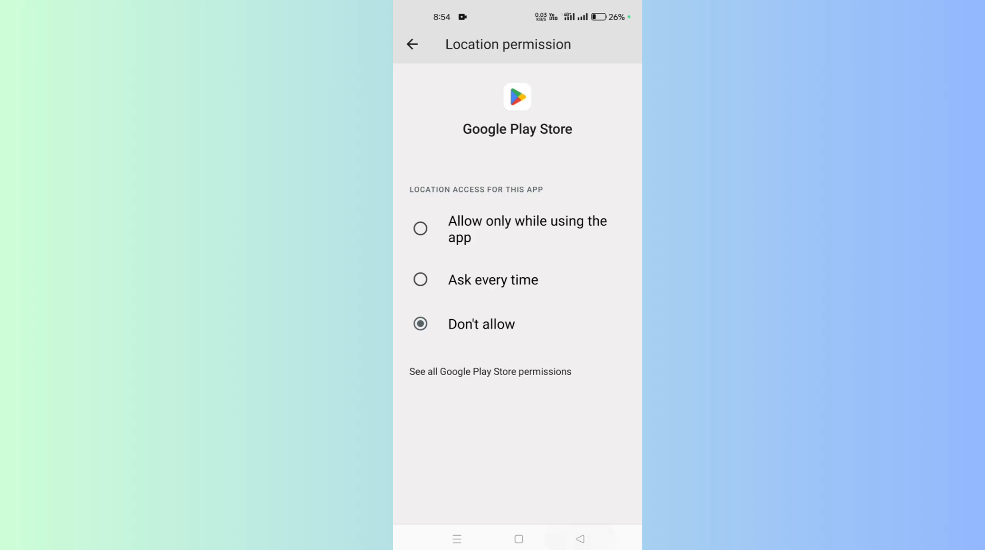
click(413, 44)
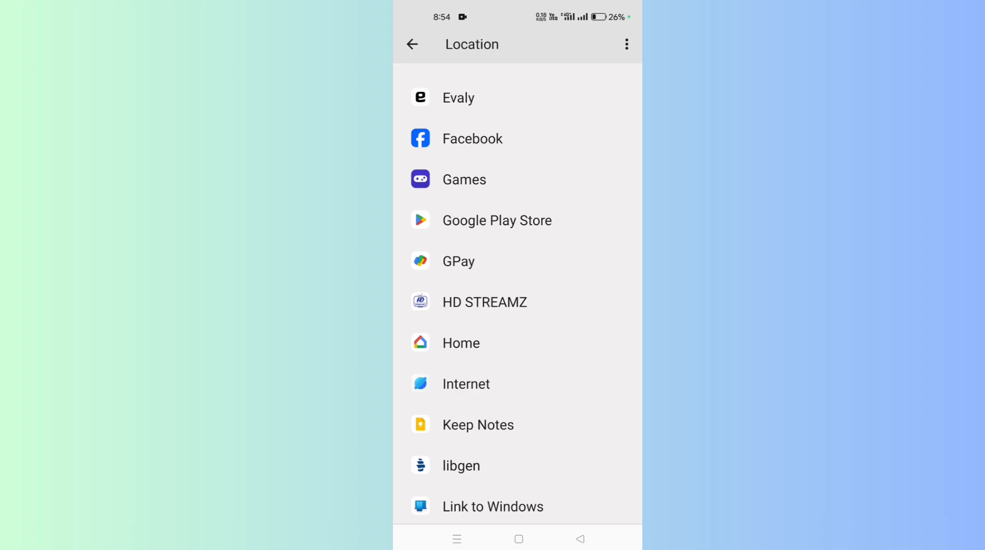
click(411, 45)
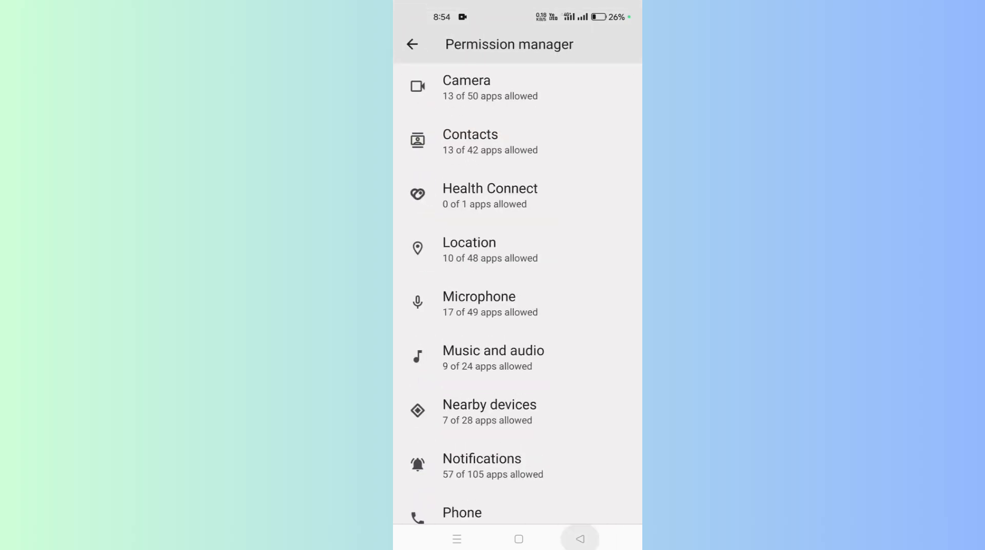